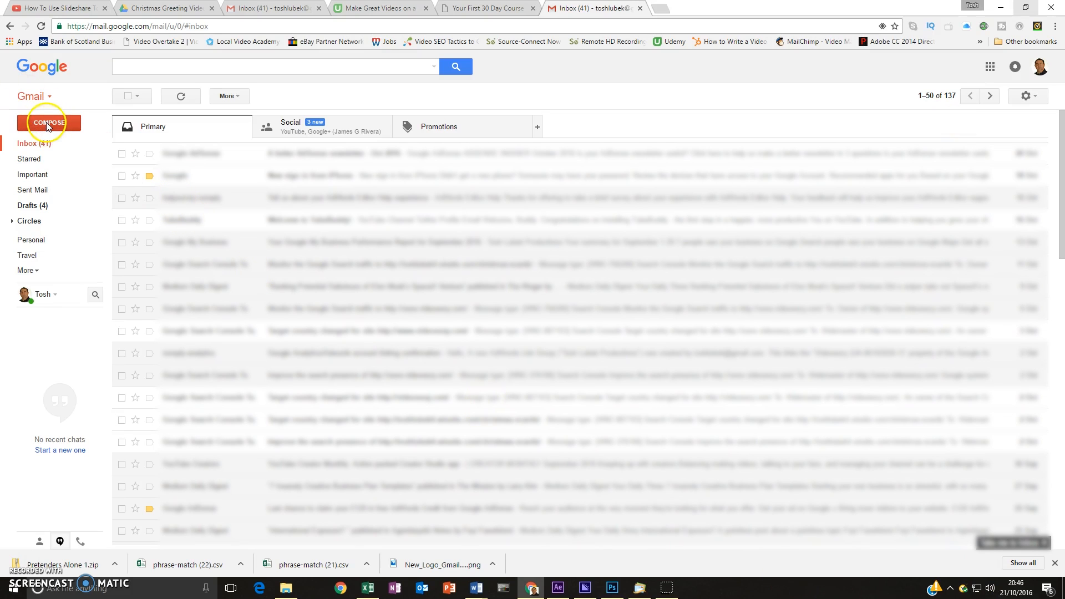
Compose a new full-screen message with the body 'Hi, Watch my video.'.
click(49, 122)
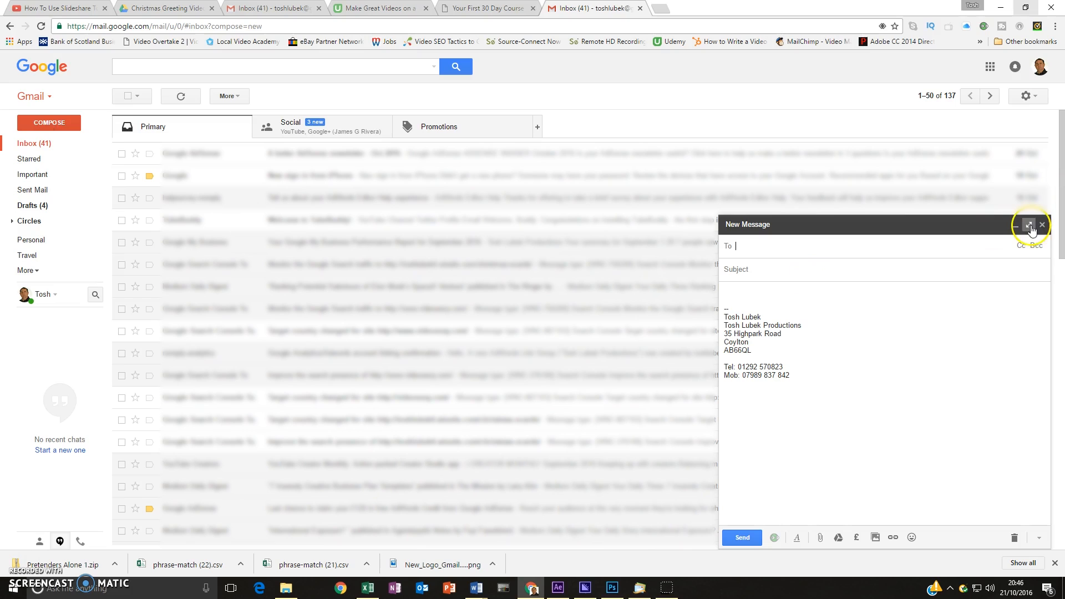
click(1029, 225)
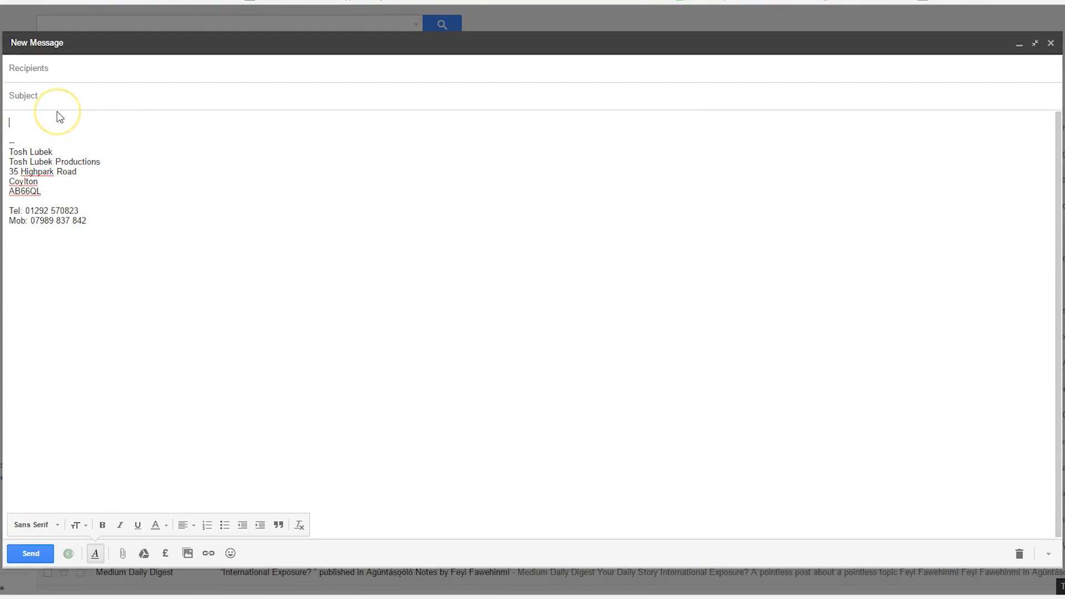
text(Hi,)
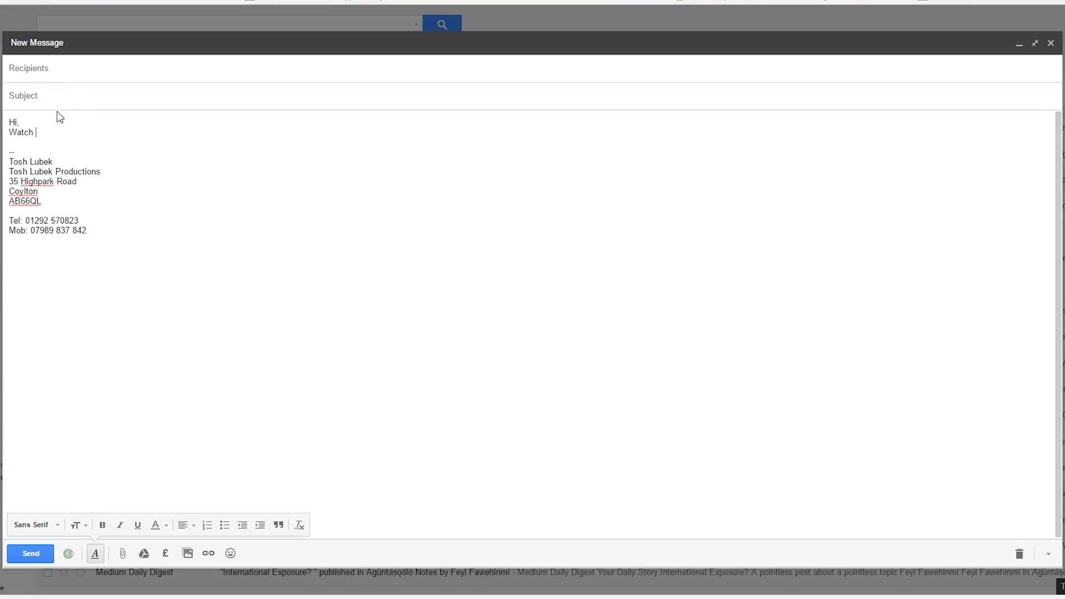
text(my video.)
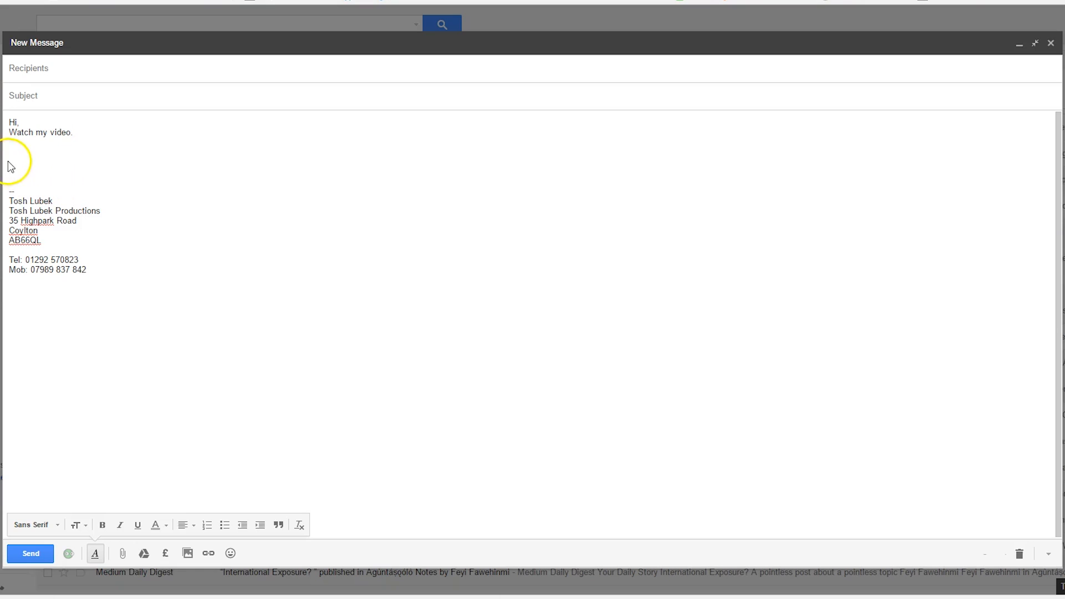
Place the cursor below the greeting and bring up Insert Photo on its Upload page.
click(25, 172)
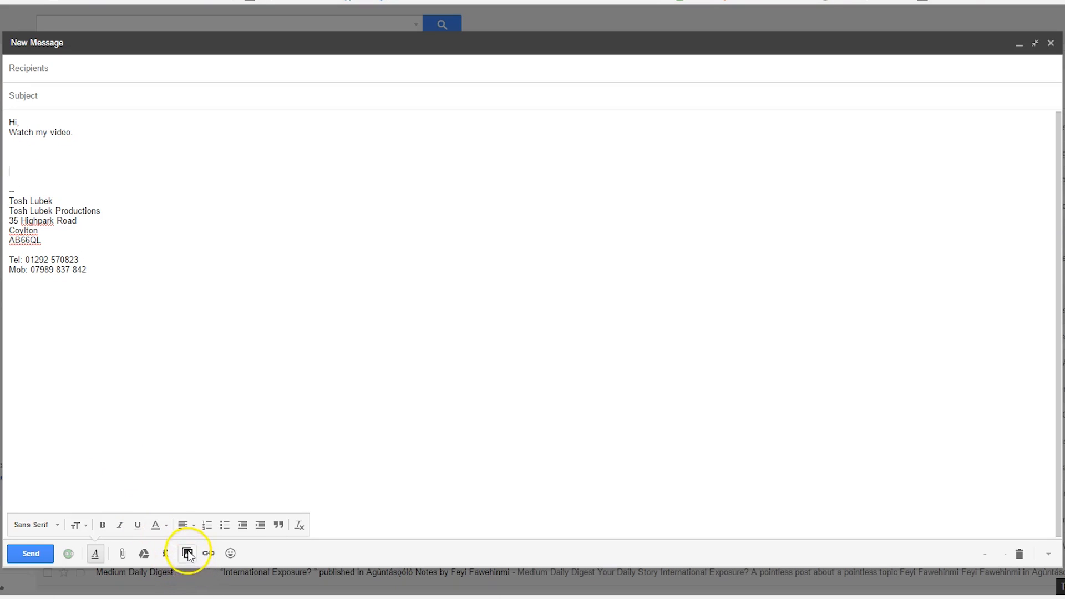
mouse_move(188, 553)
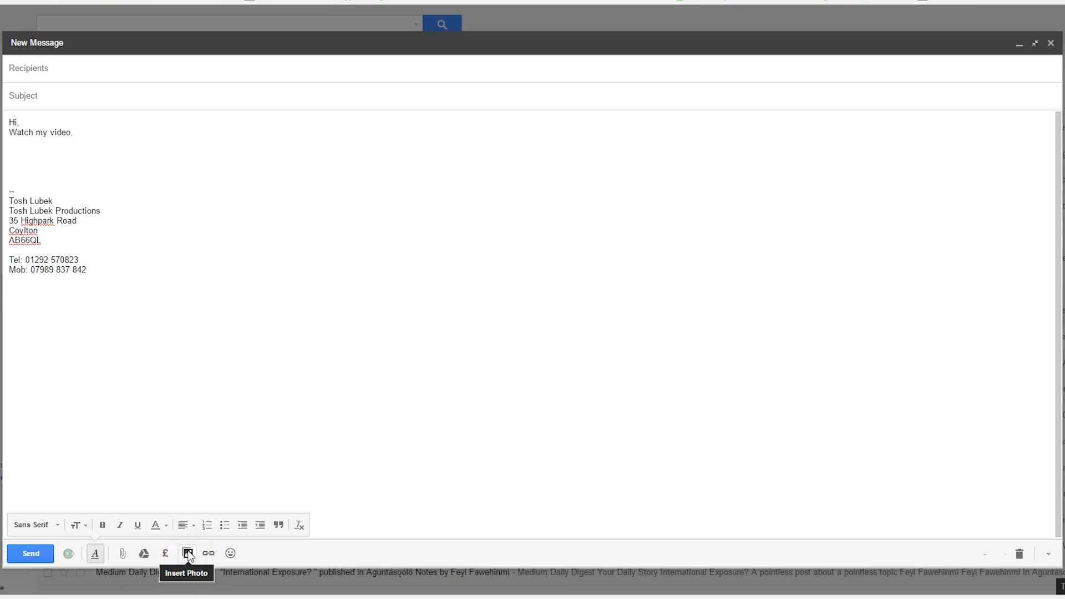
click(187, 553)
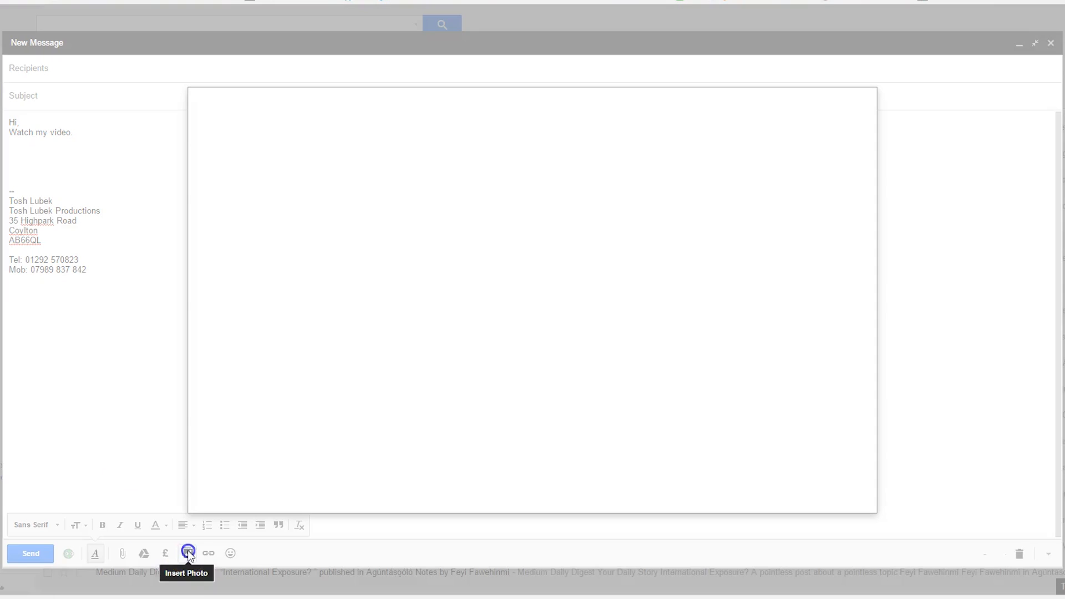
click(188, 552)
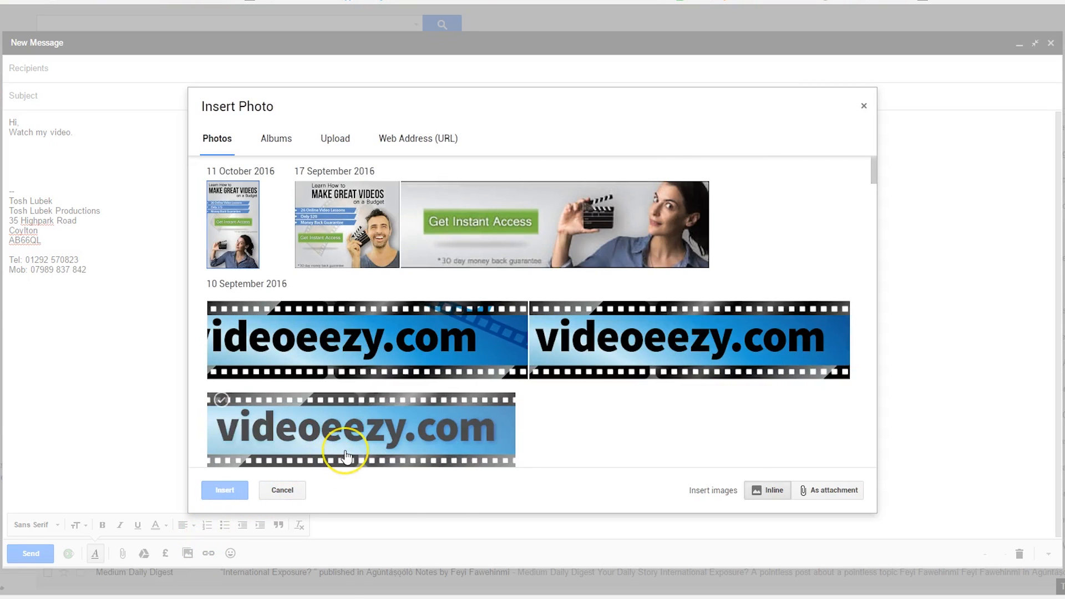
mouse_move(346, 456)
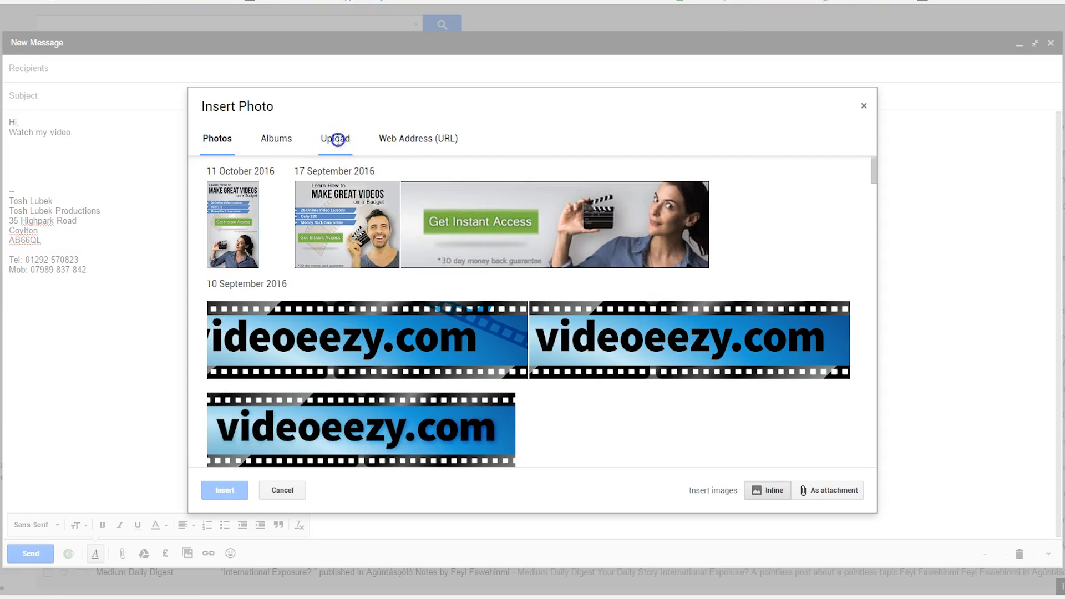
click(335, 139)
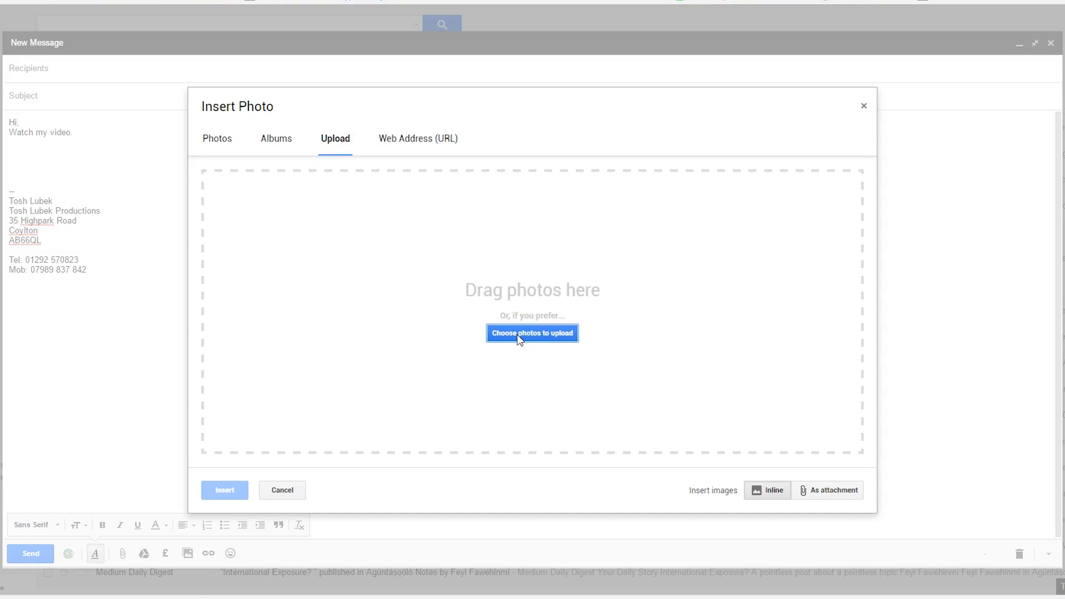
Browse to the Thumbnails folder and select the Christmas Moon thumbnail for upload.
click(533, 332)
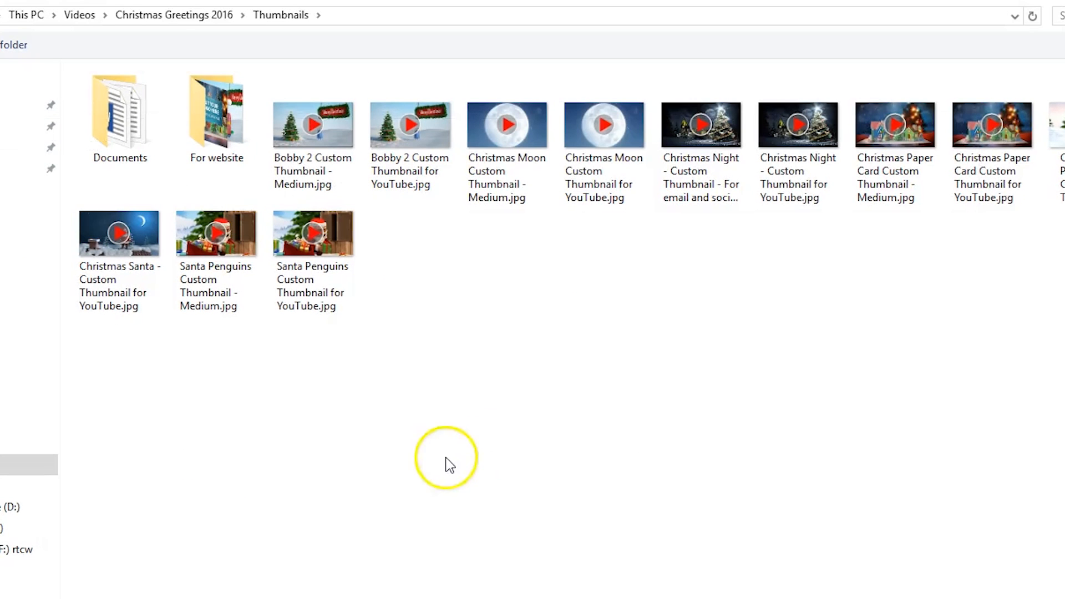
mouse_move(594, 362)
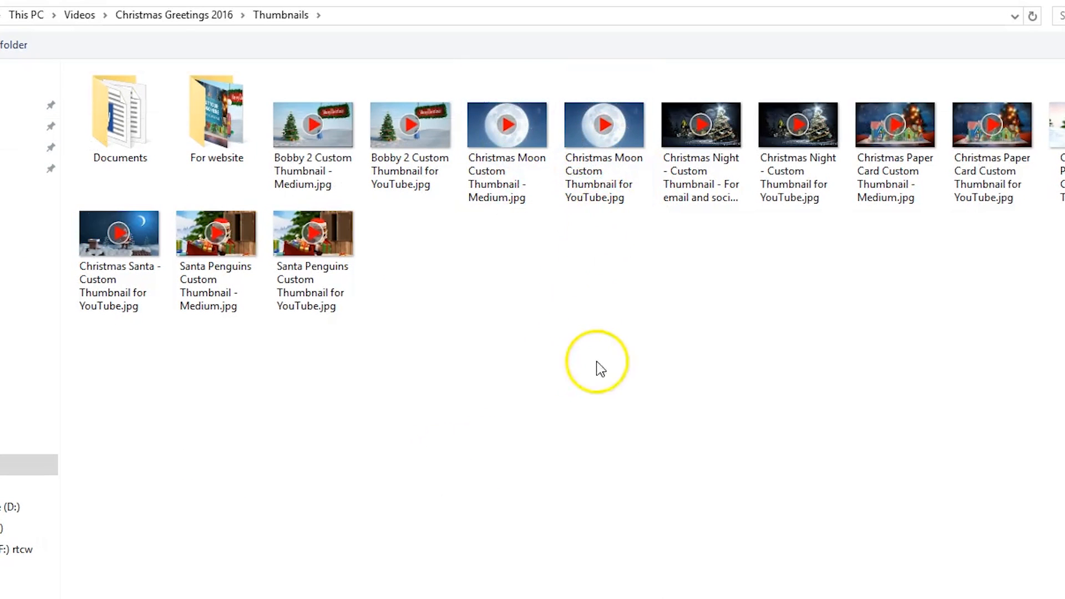
click(507, 124)
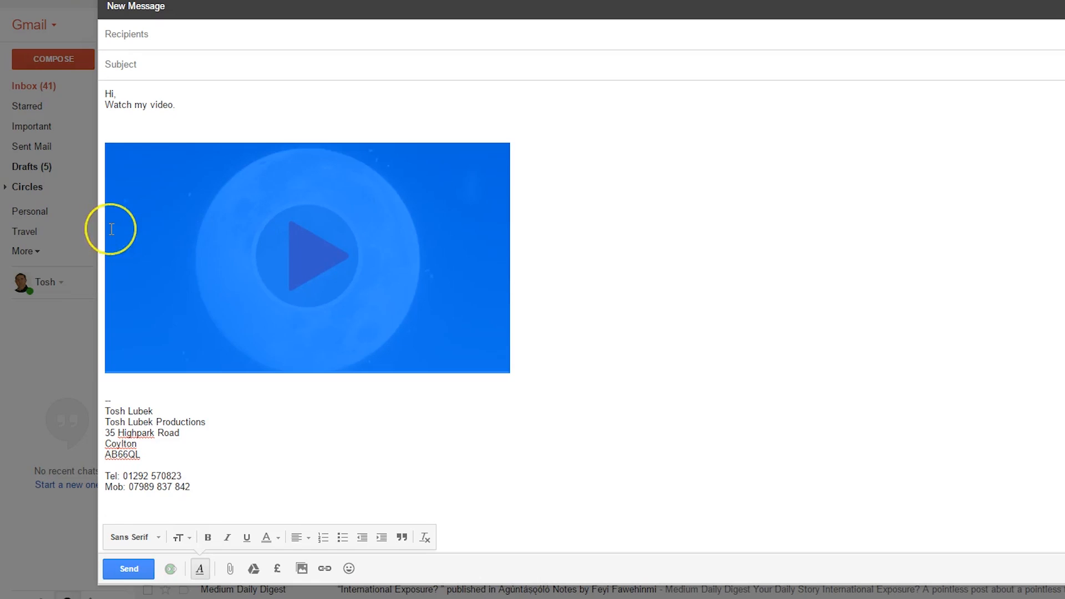
mouse_move(204, 168)
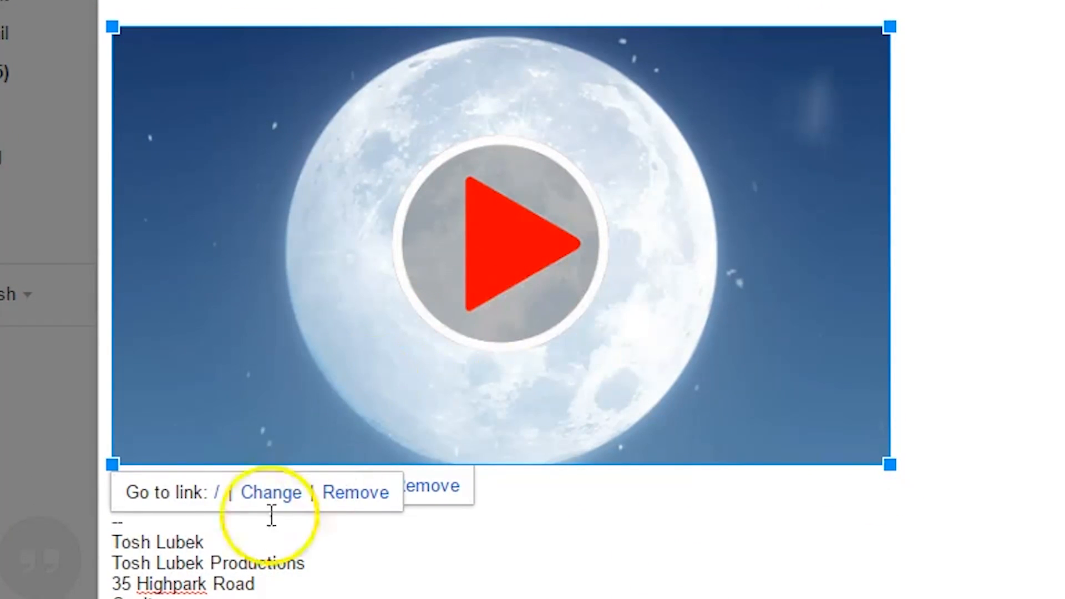
Bring up the Edit Link dialog for the inline moon thumbnail.
click(268, 492)
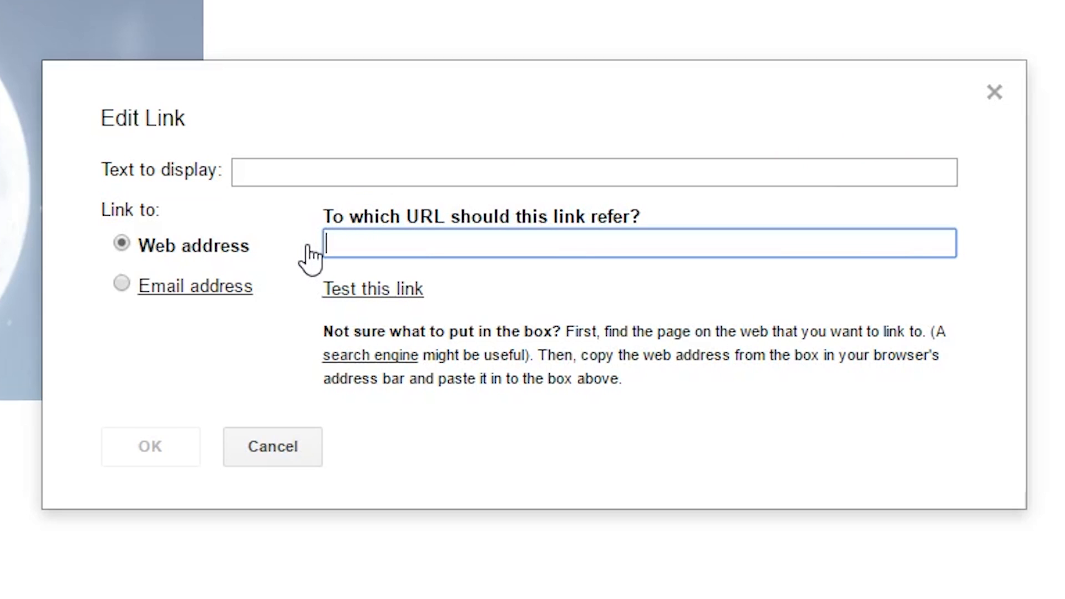
text(https://youtu.be/IsqYBe5owWk)
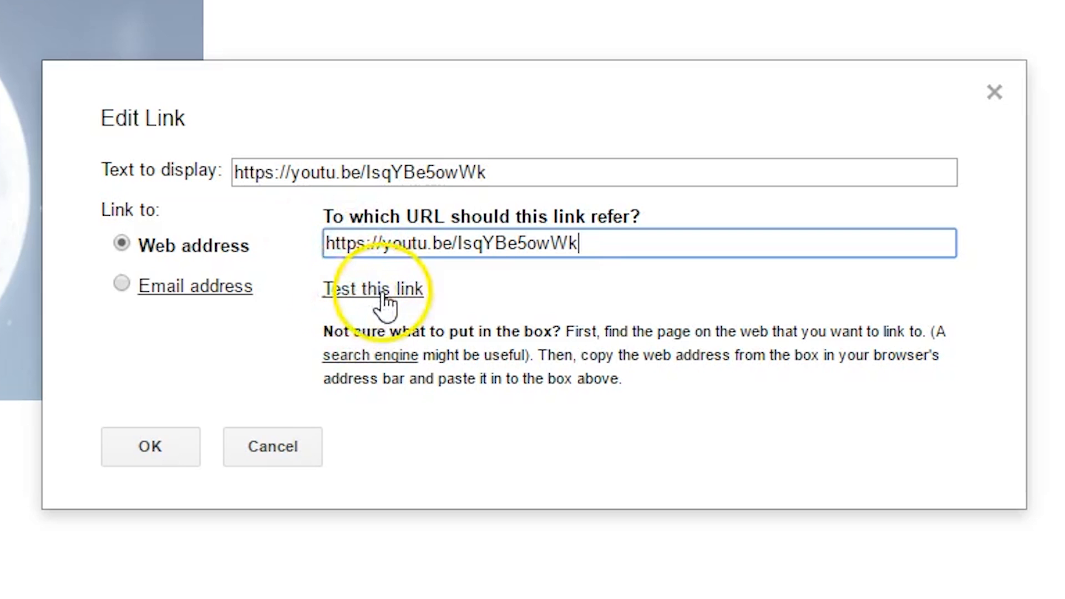
click(372, 288)
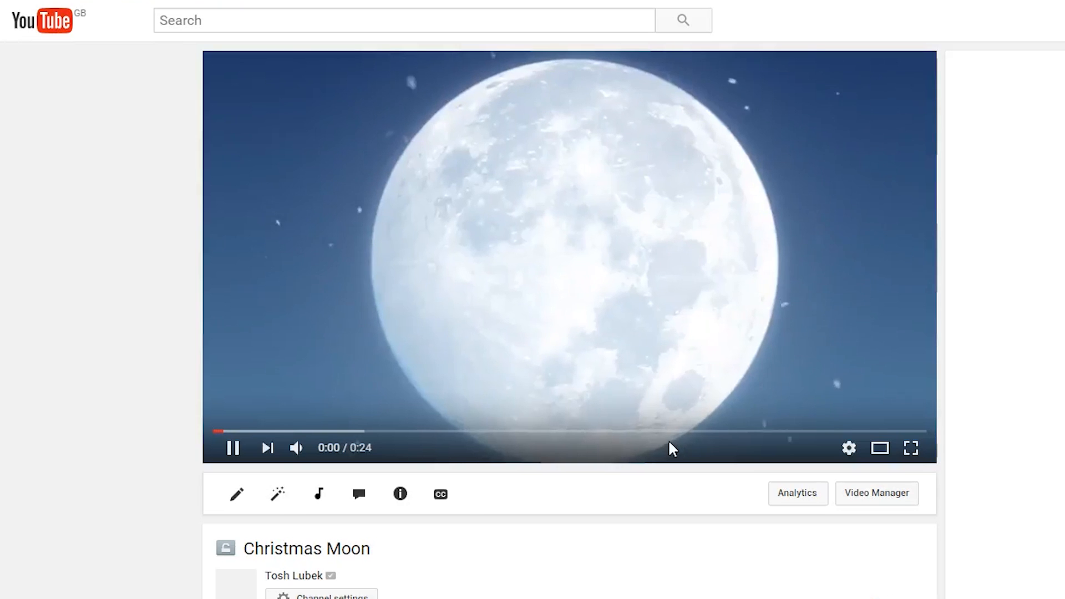
click(233, 449)
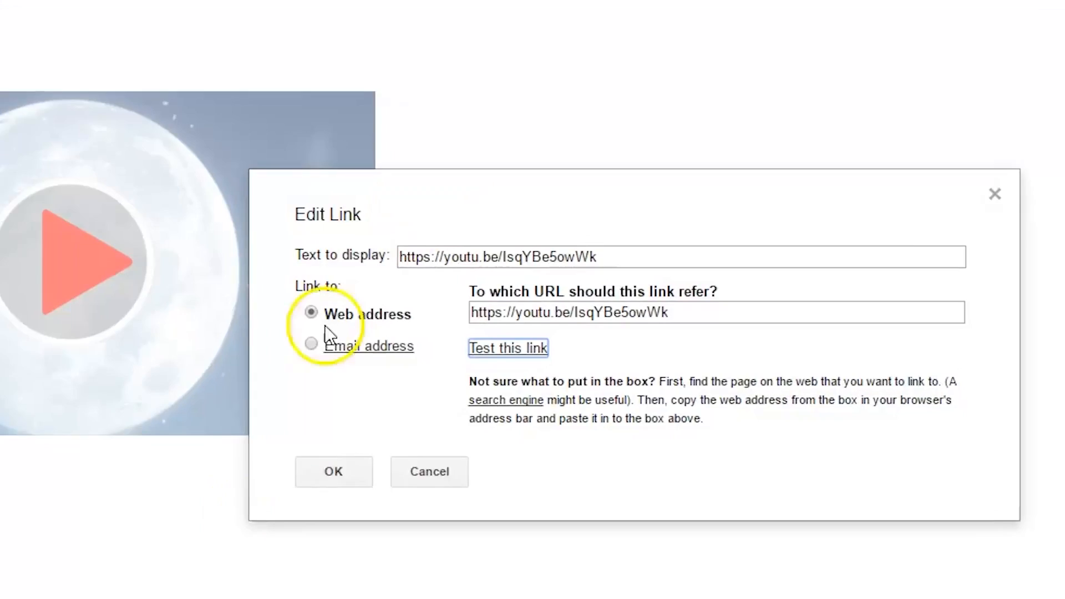
click(333, 471)
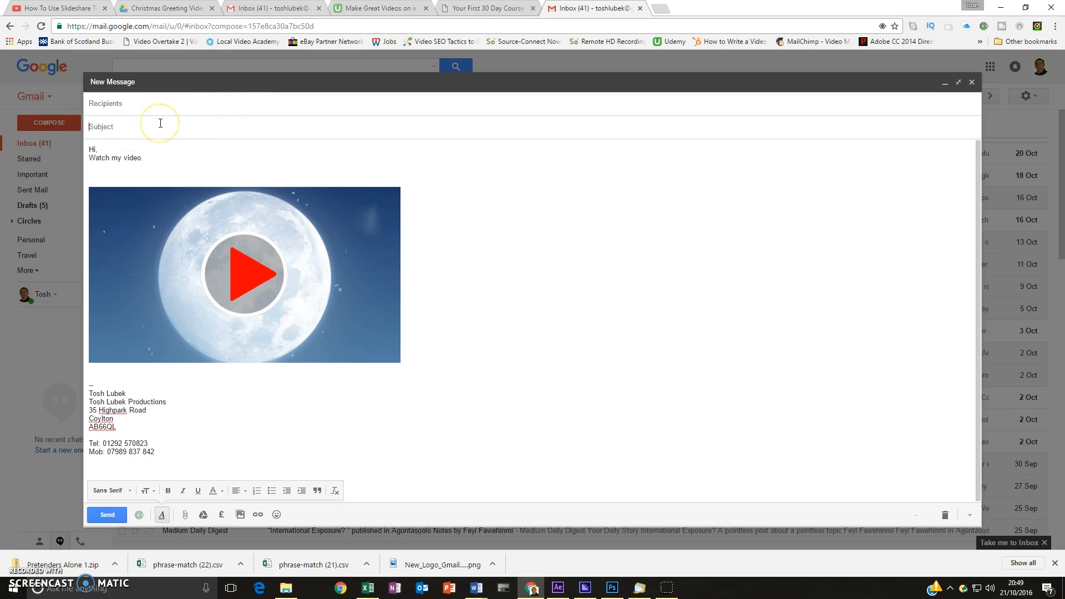
Set the subject to 'Video', add the recipient, and send the email.
text(Vieo)
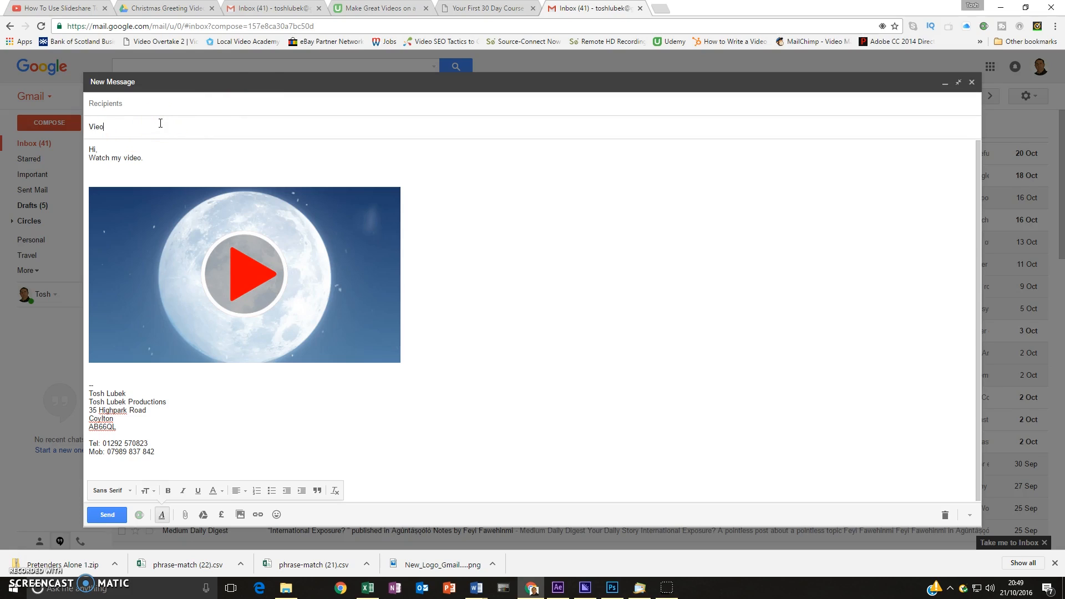
key(BackSpace)
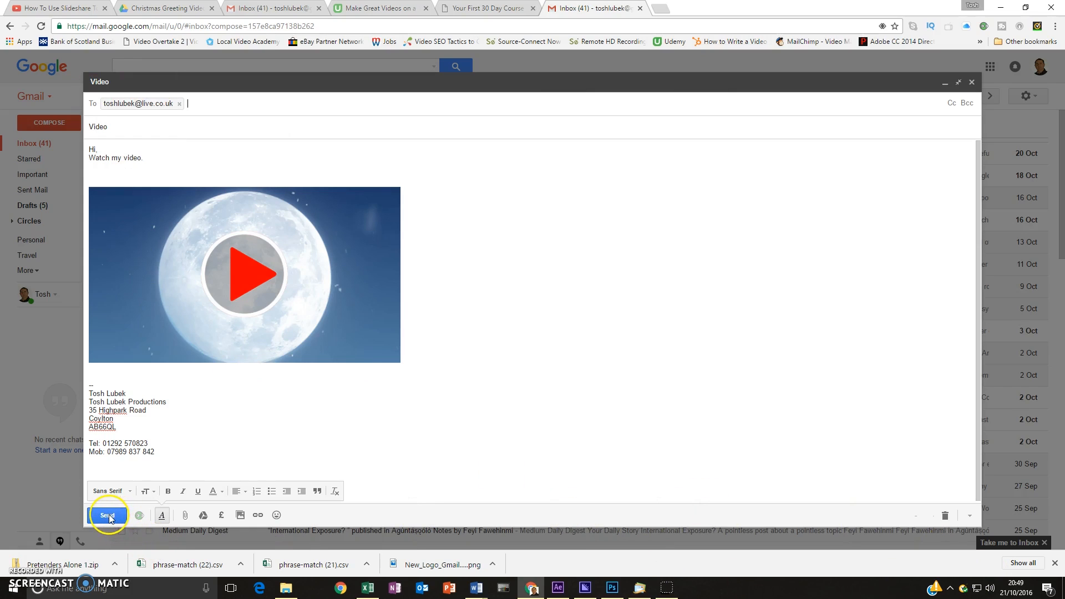
click(106, 514)
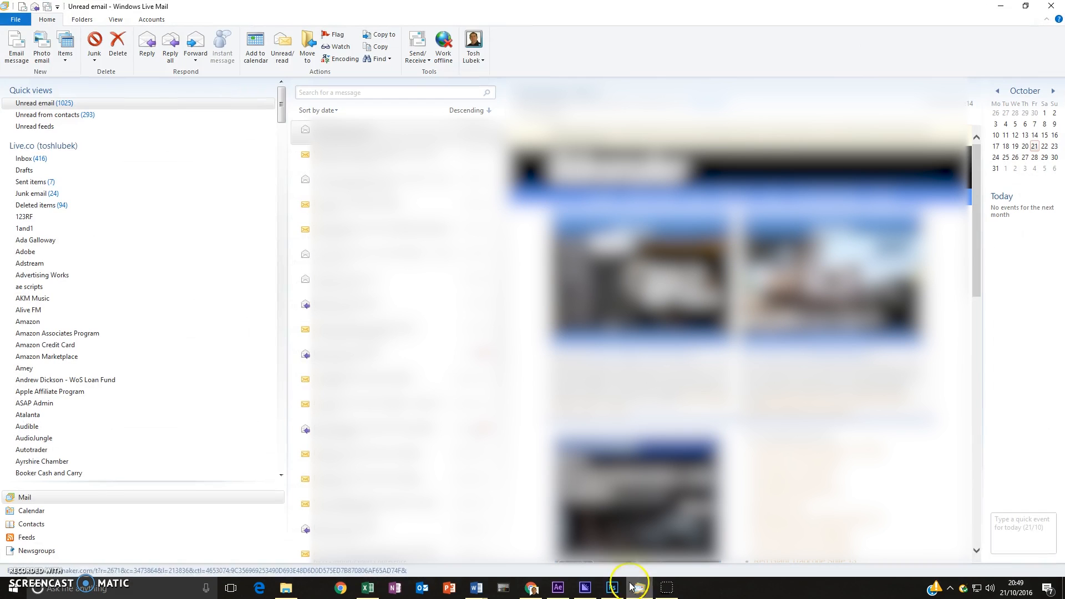
View the received Video email in the inbox and follow its moon thumbnail link.
click(23, 158)
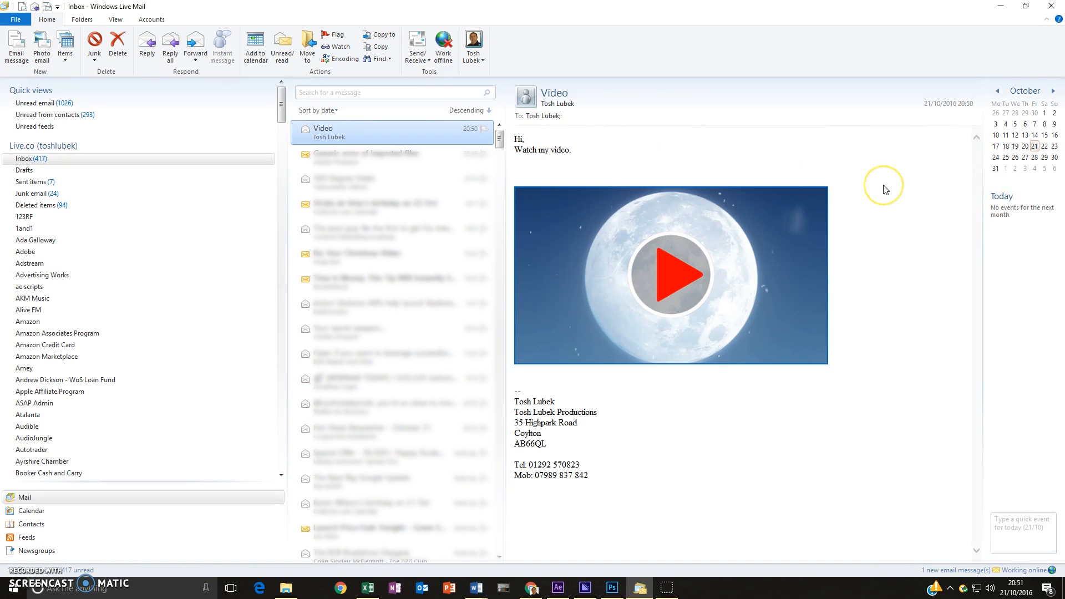
mouse_move(885, 190)
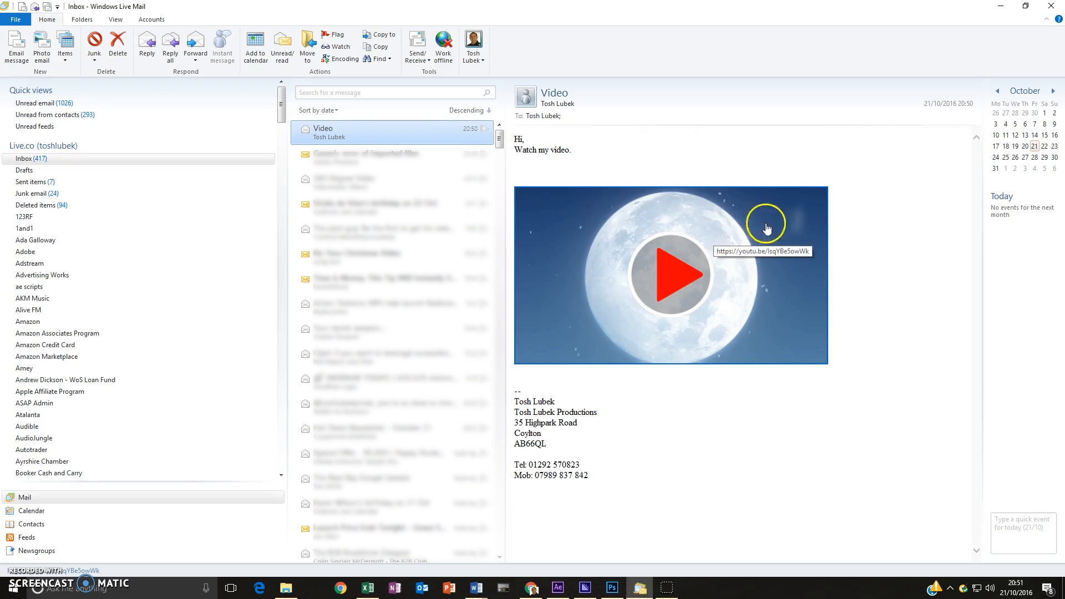
mouse_move(788, 216)
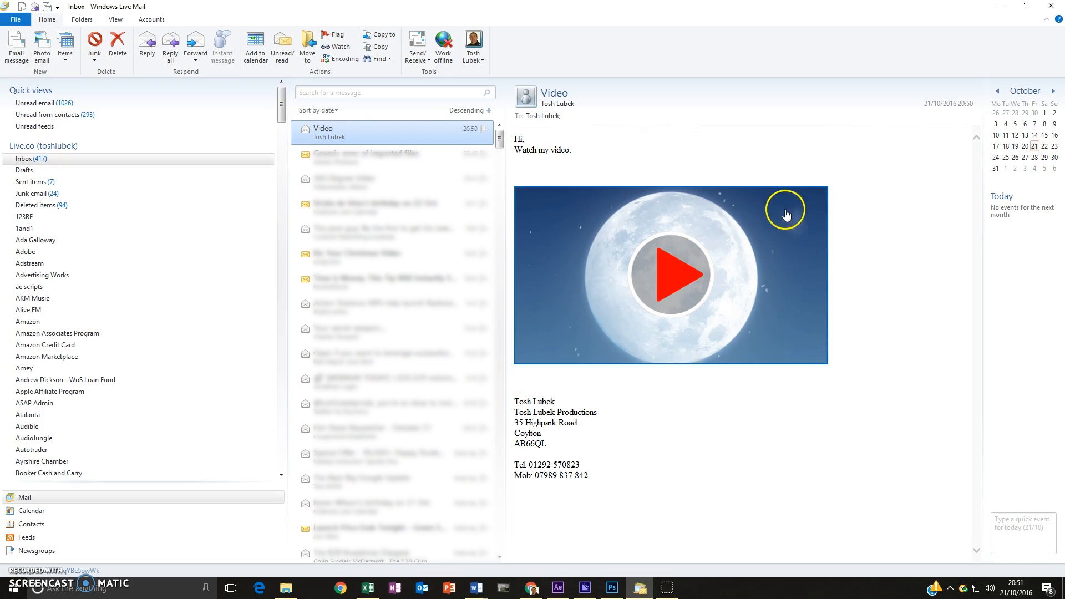
mouse_move(865, 199)
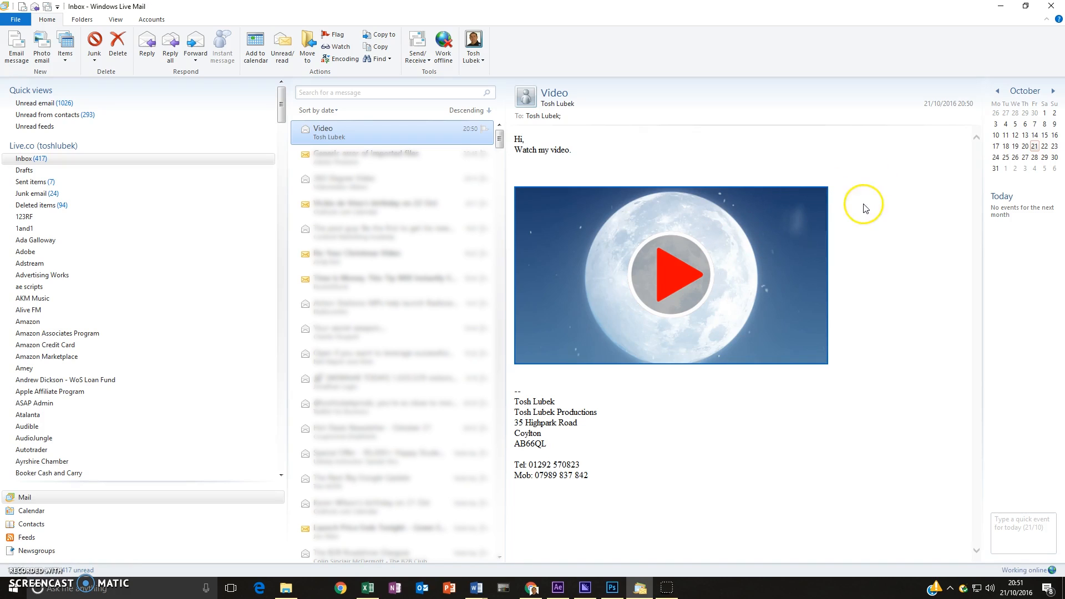
click(671, 275)
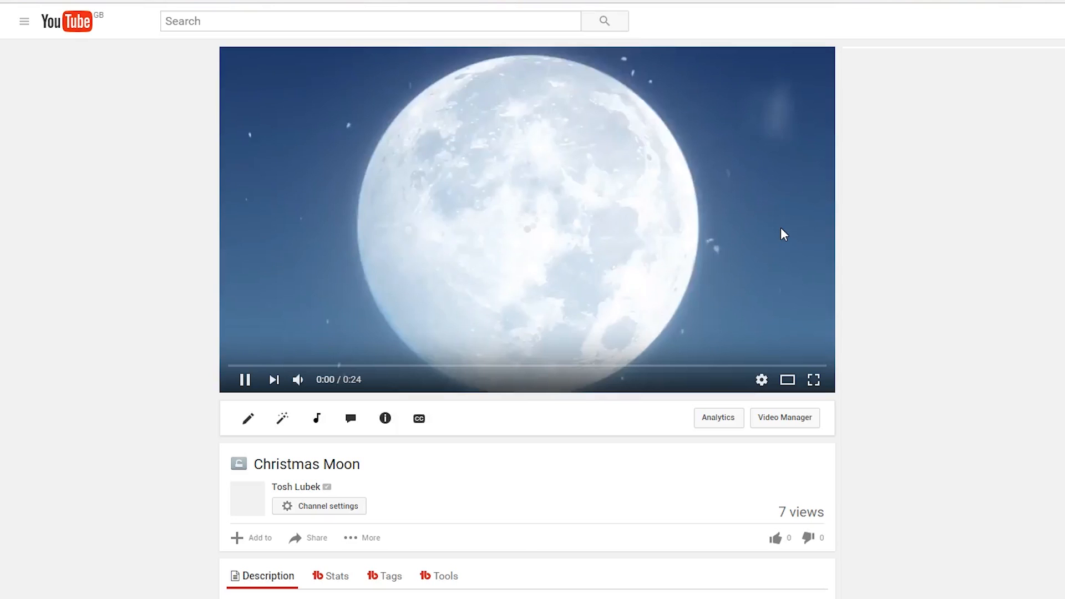
Pause the Christmas Moon video at one second on YouTube.
click(246, 379)
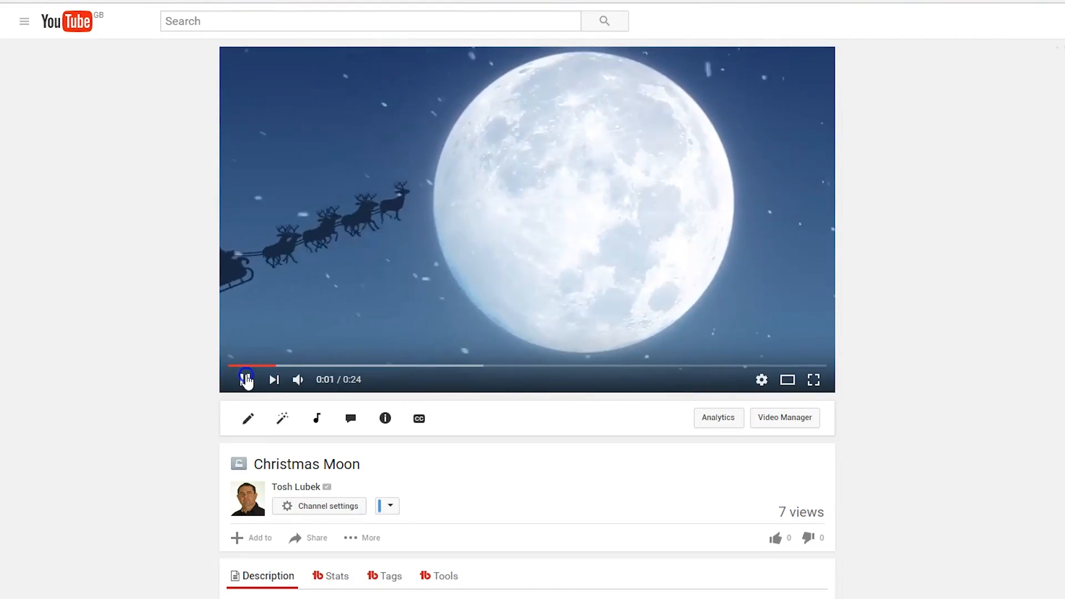
click(244, 380)
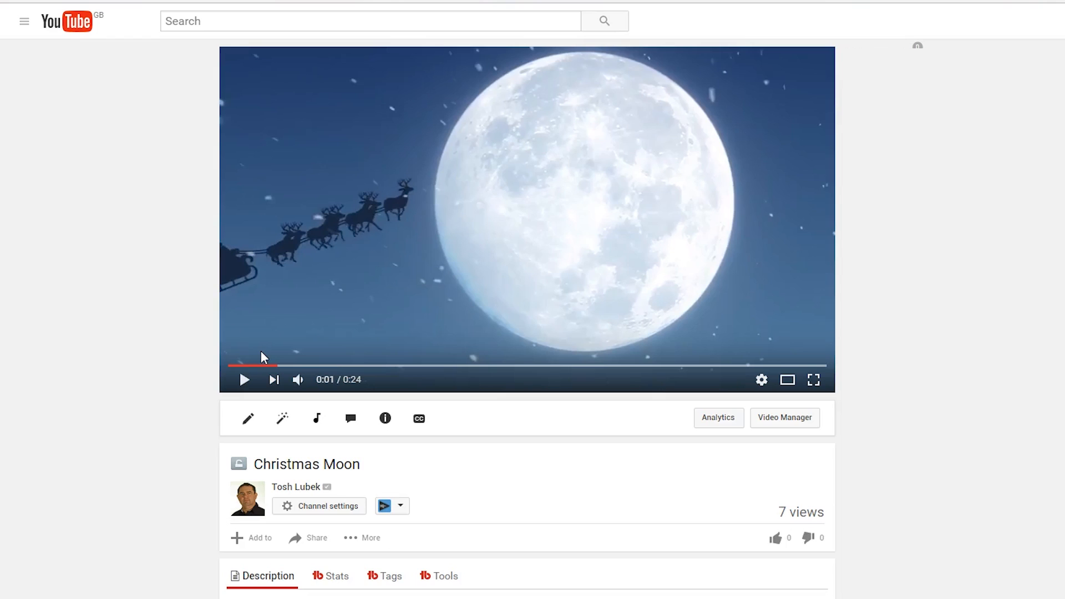